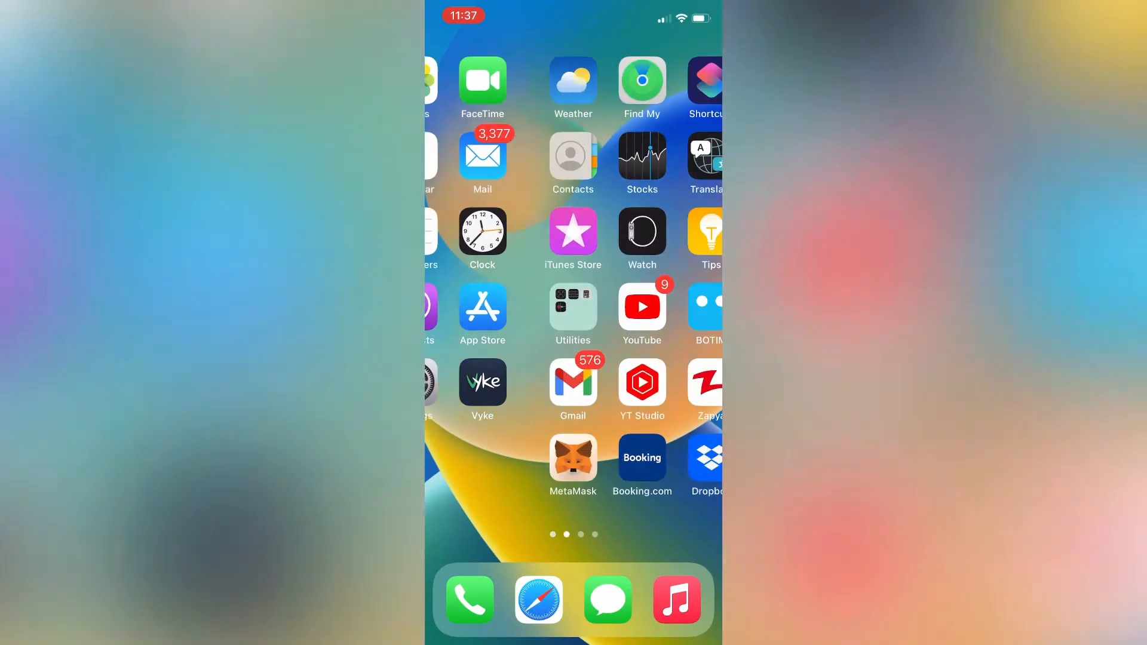
- Swipe to the first Home Screen page and launch the App Store
scroll("right", 3)
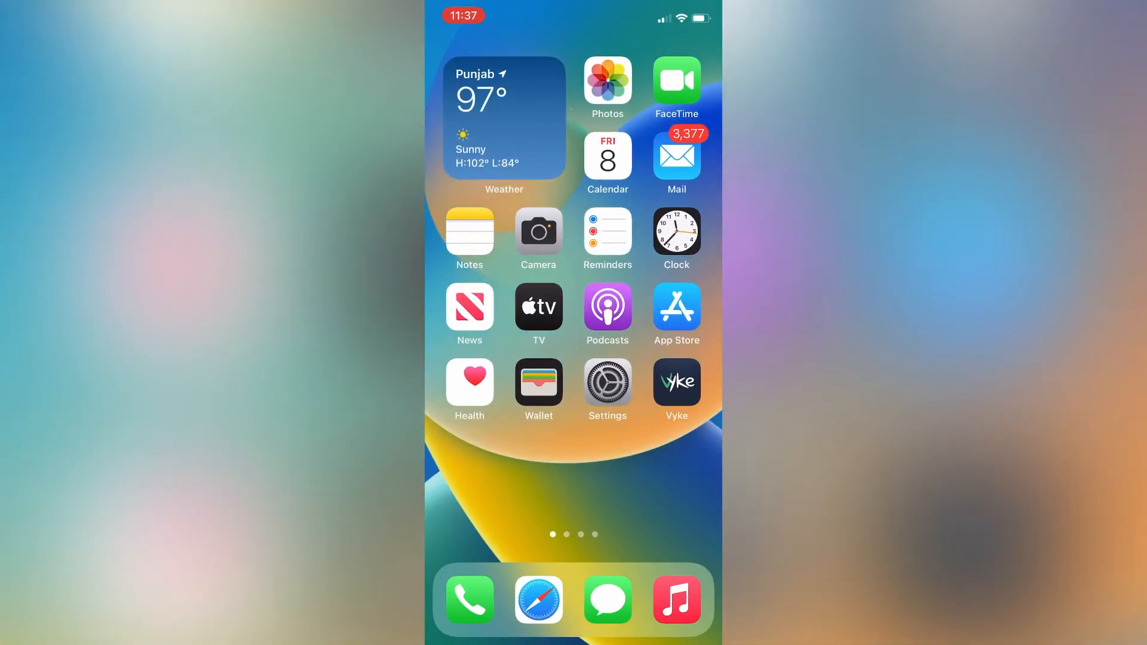
left_click(674, 308)
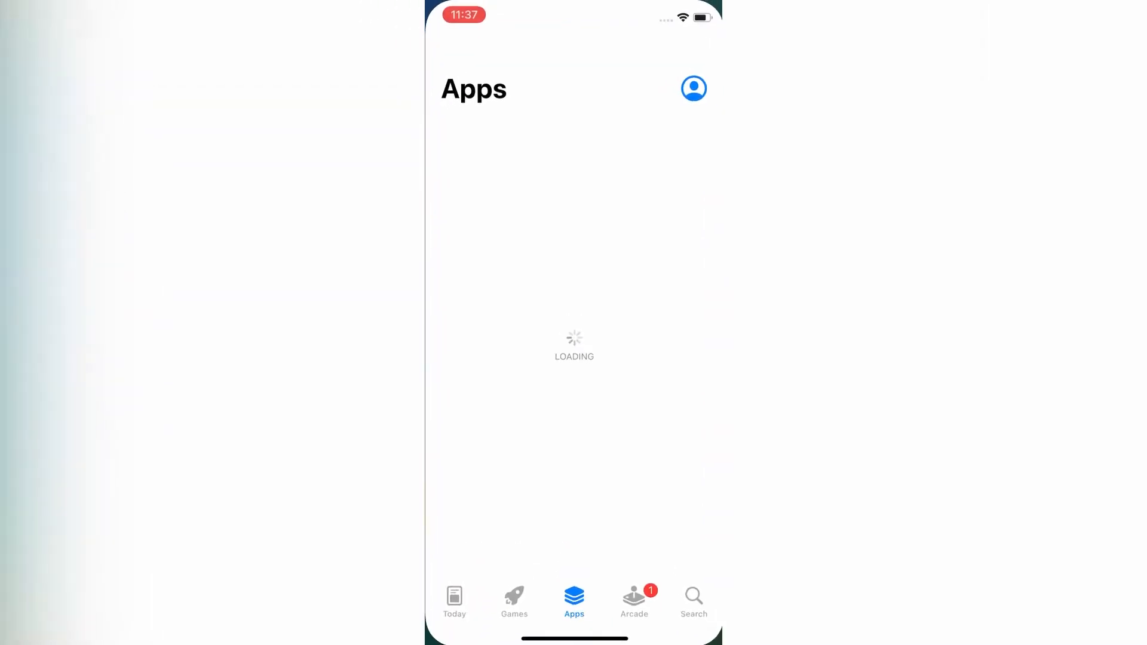
- Open the profile's Account screen, then Manage Payments to view payment methods and billing address
left_click(693, 89)
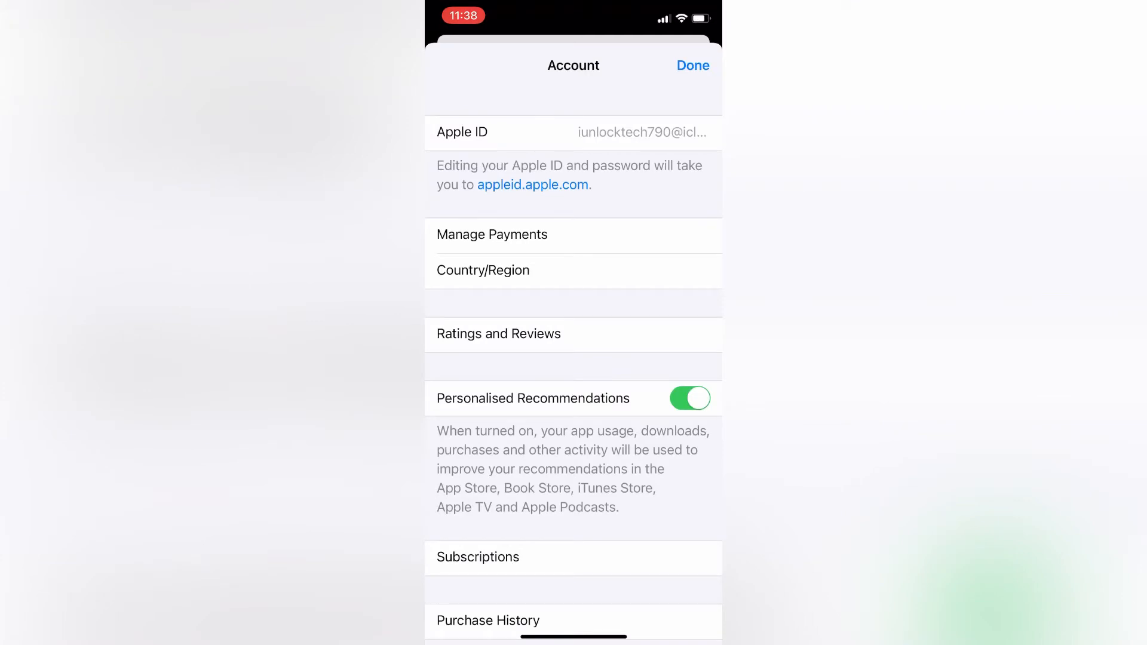
left_click(492, 234)
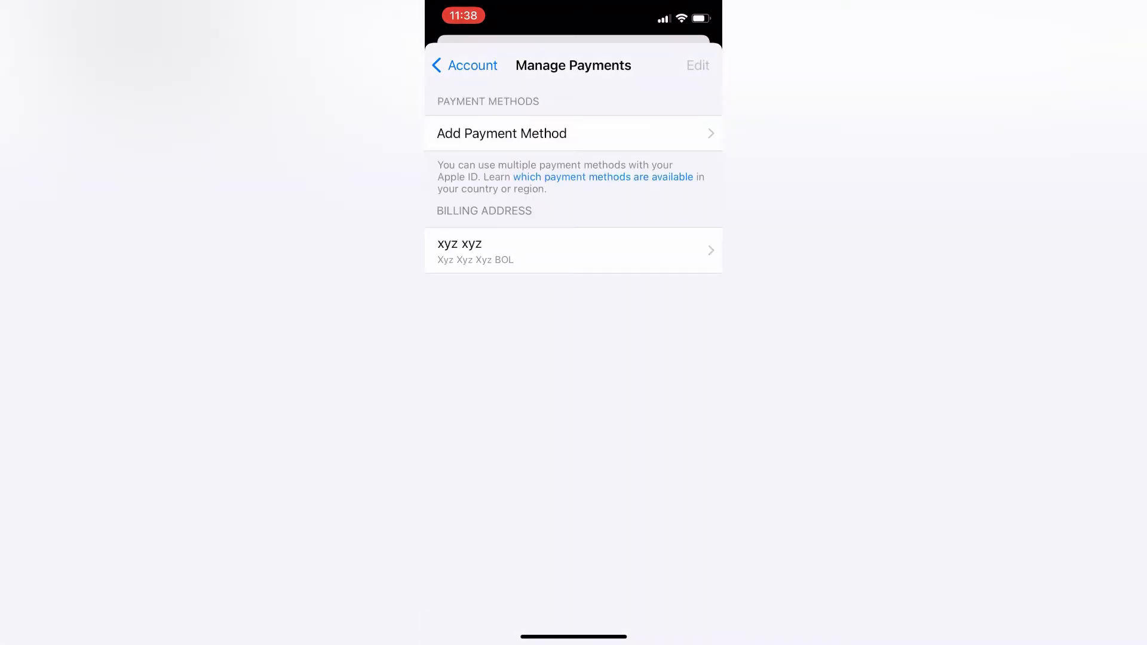
- Edit the billing address: set surname to 'Goh' and update both street lines
left_click(573, 250)
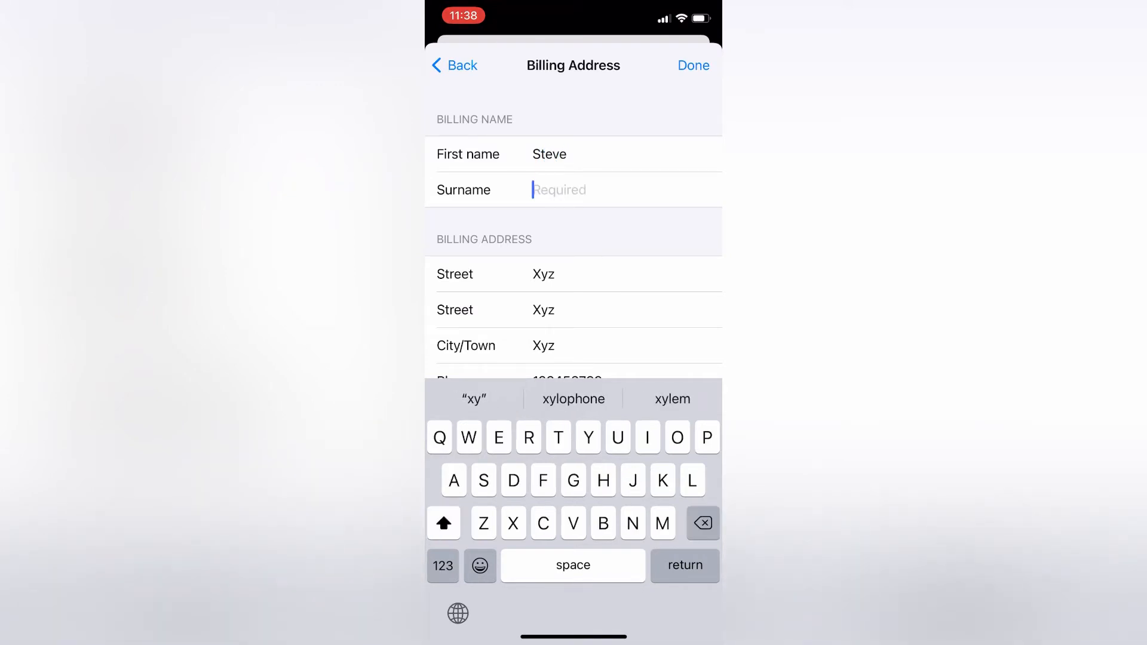
type("Goh")
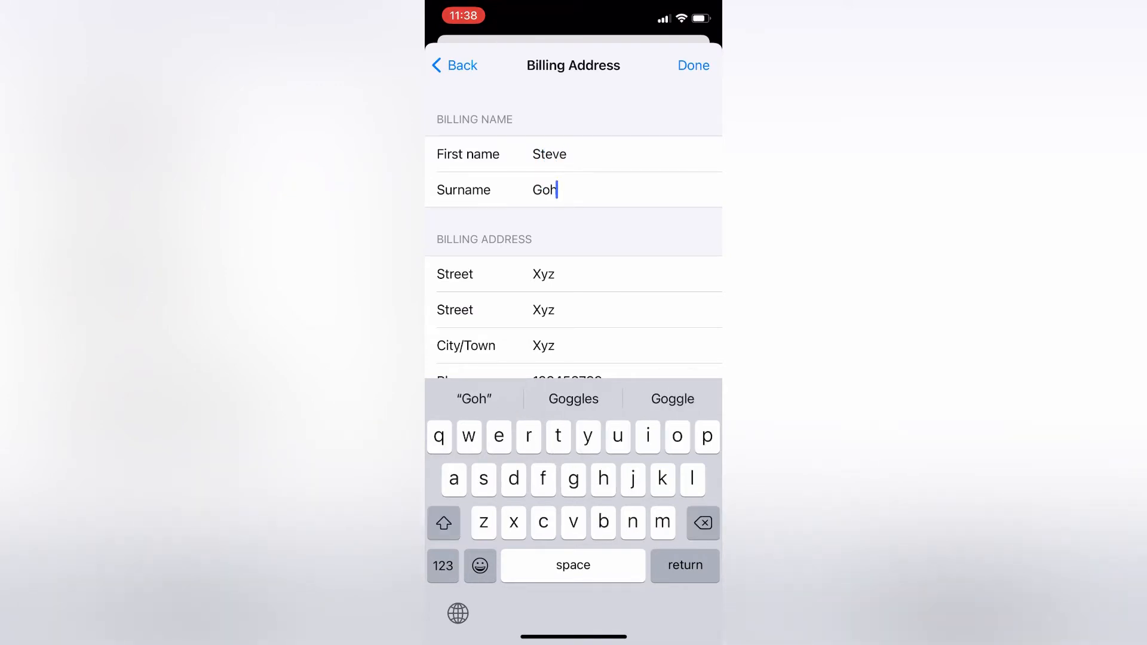
left_click(578, 254)
type("National Highway")
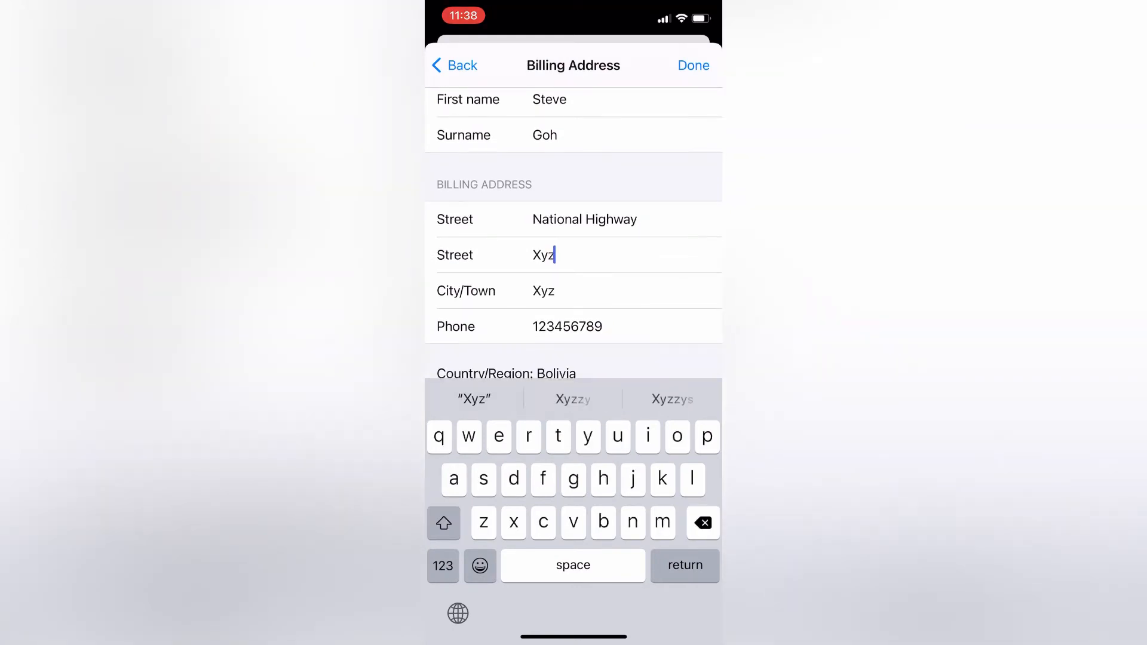
left_click(528, 436)
type("Street no 5")
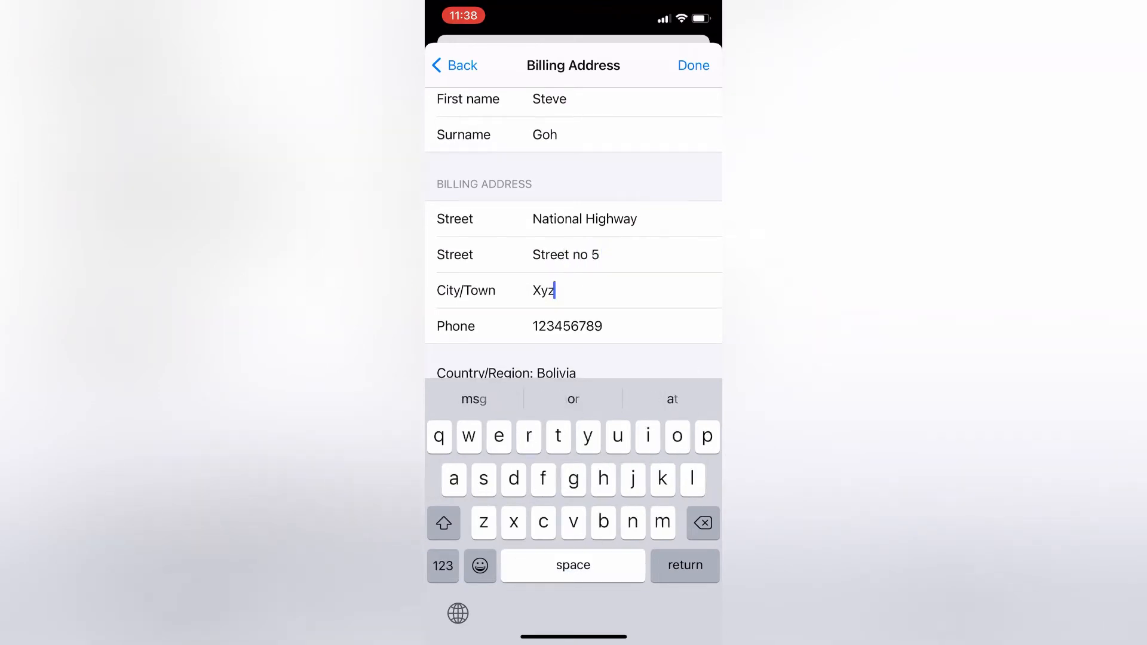
- Set city to California and phone to 7512121, then save the billing address
type("Ca")
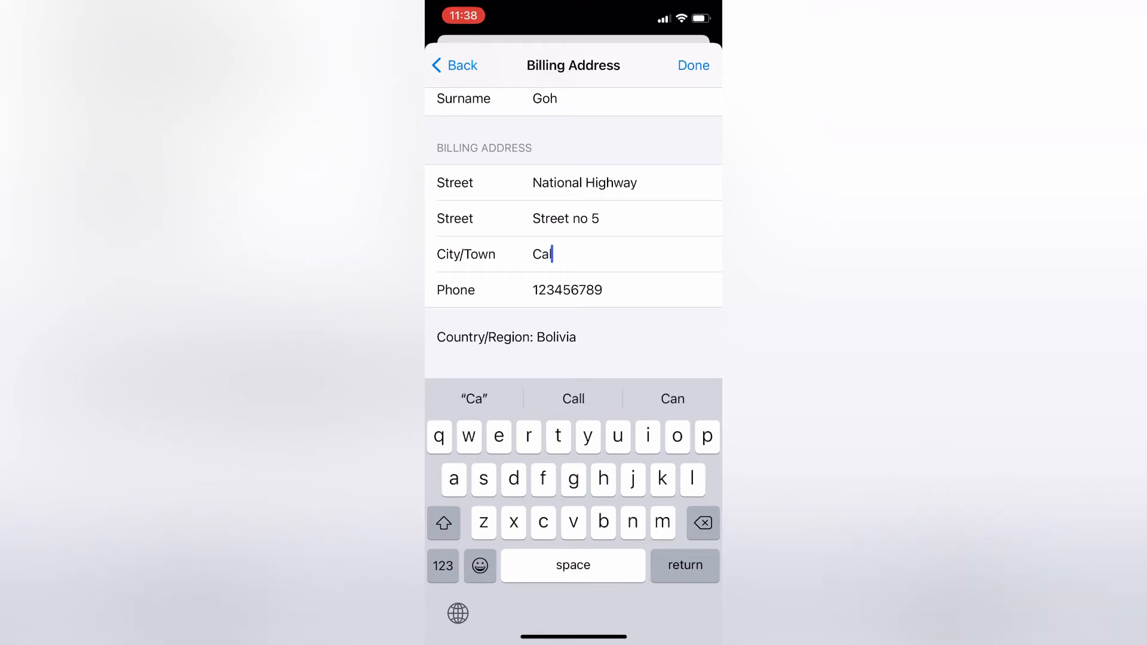
left_click(567, 289)
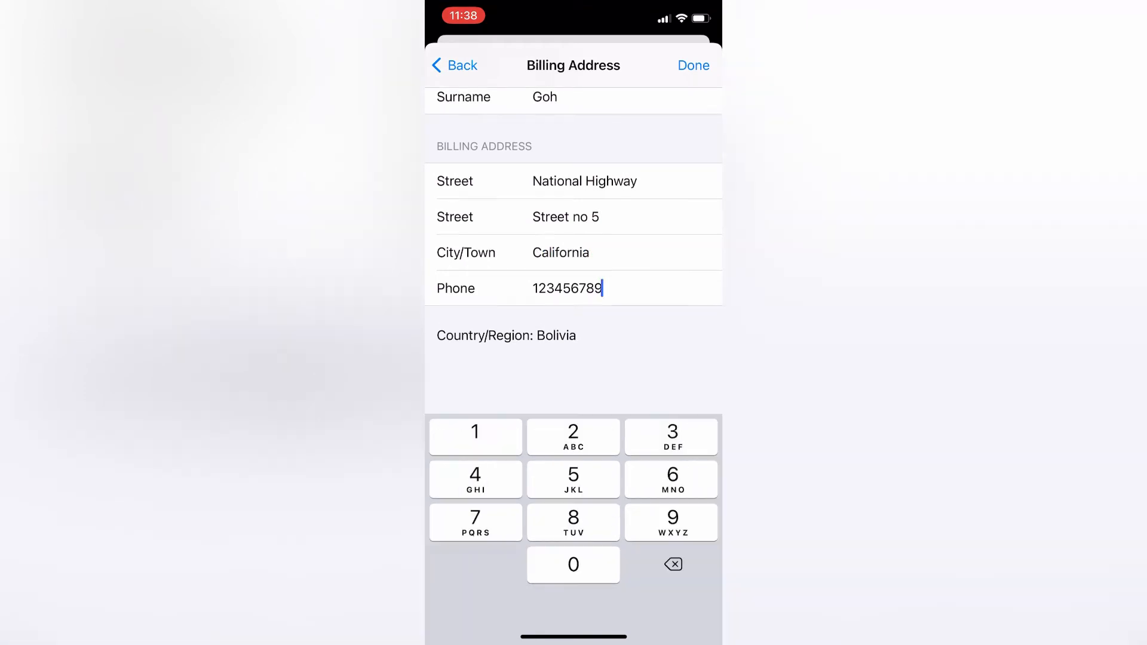
left_click(671, 564)
type("54")
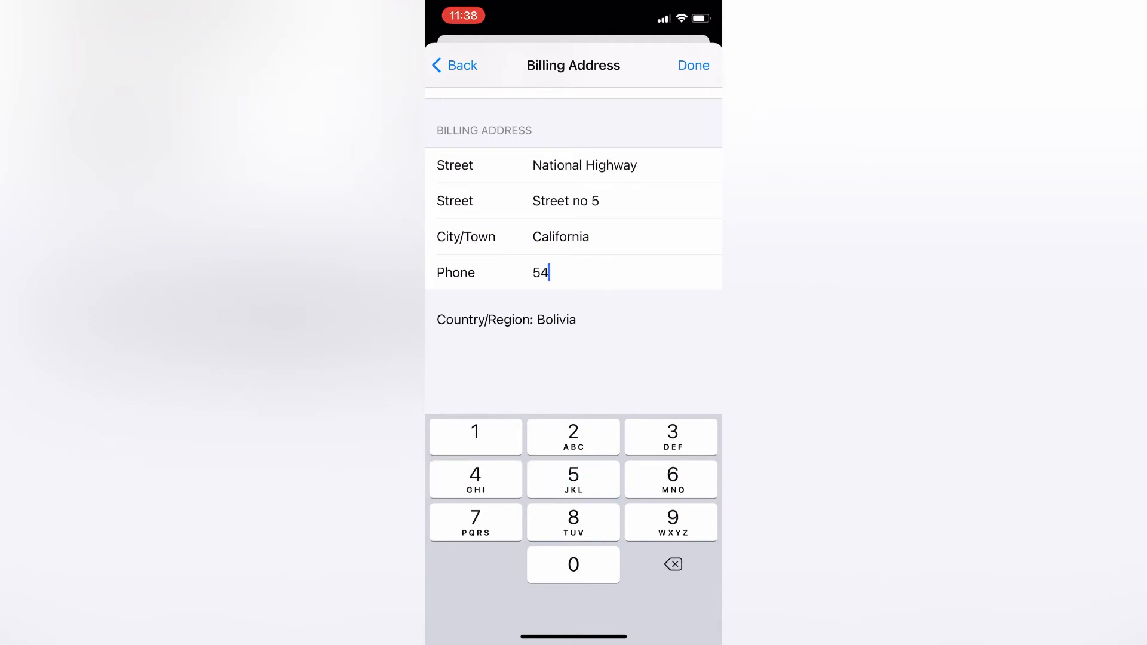
type("7512121")
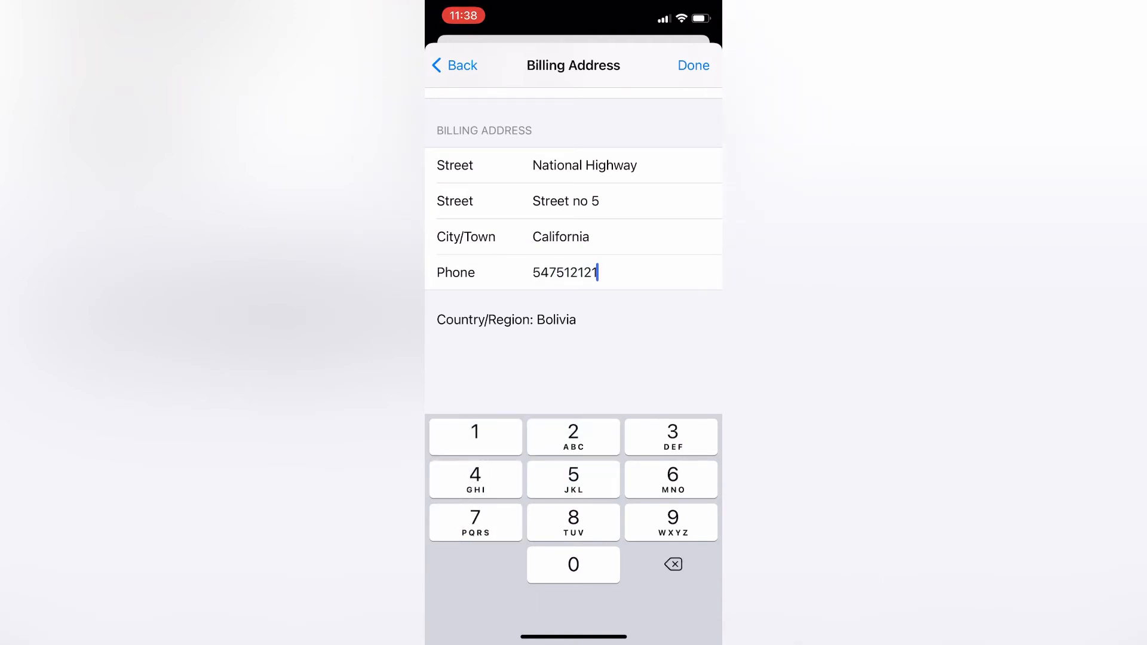
left_click(692, 65)
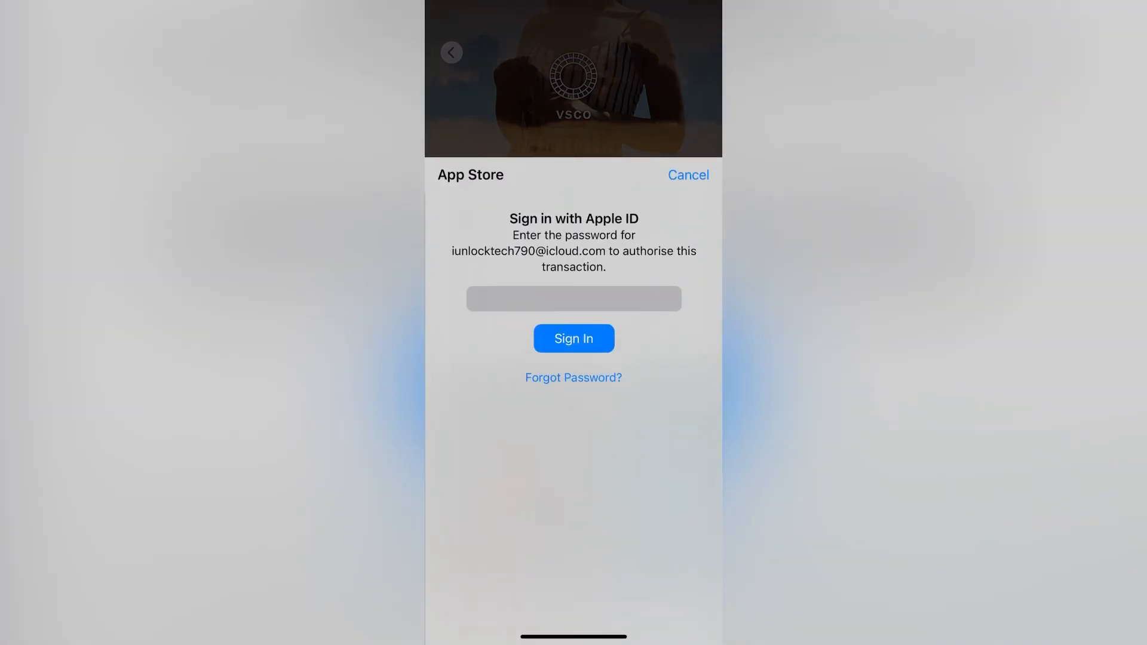
- Sign in with the Apple ID and confirm to start downloading VSCO: Photo & Video Editor
left_click(574, 338)
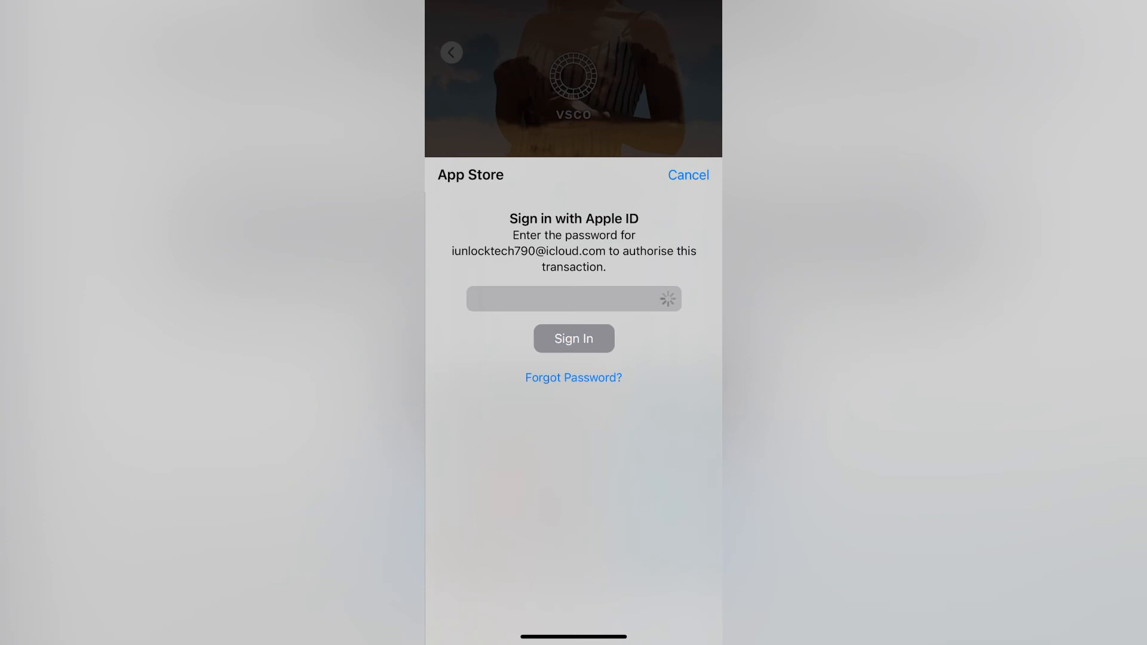
left_click(574, 339)
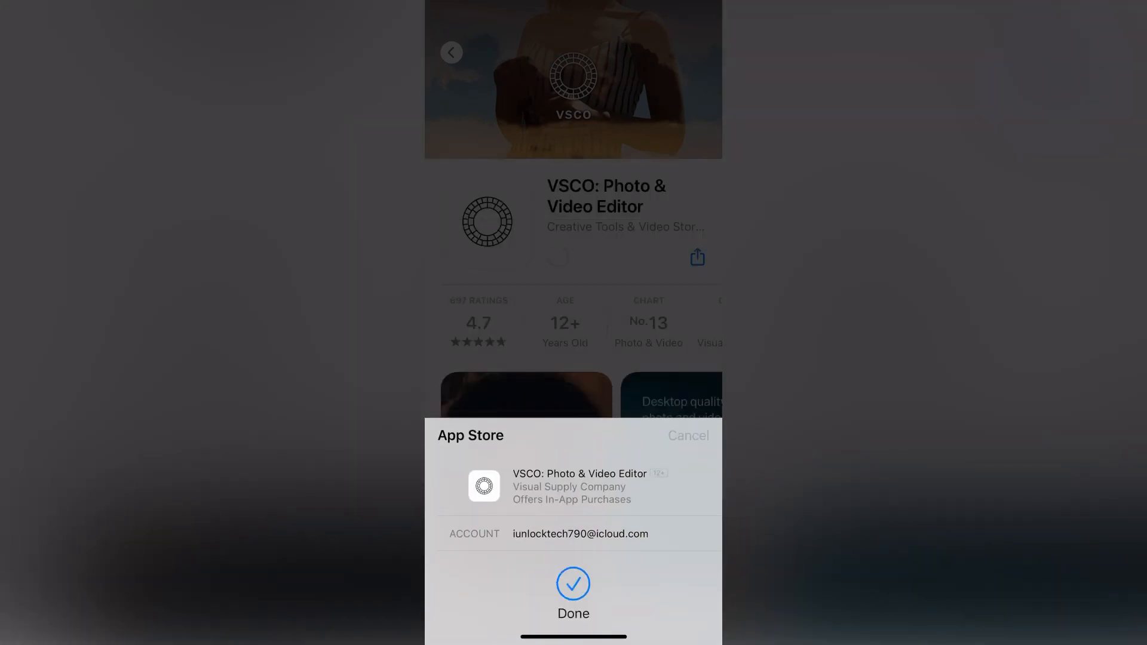
left_click(574, 594)
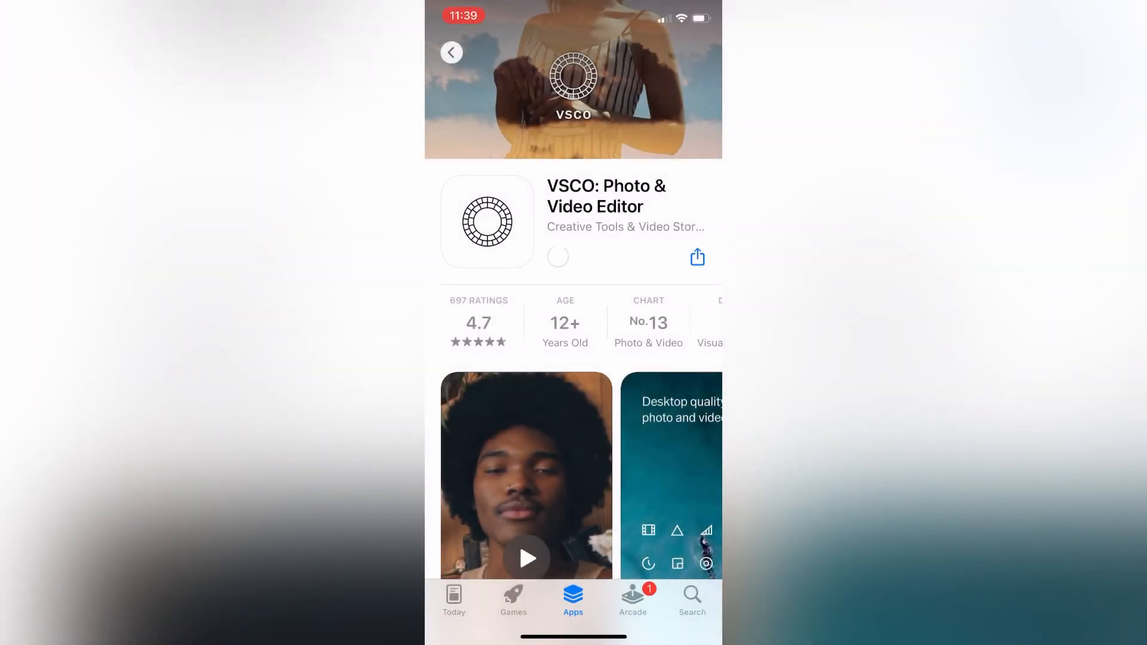
left_click(557, 257)
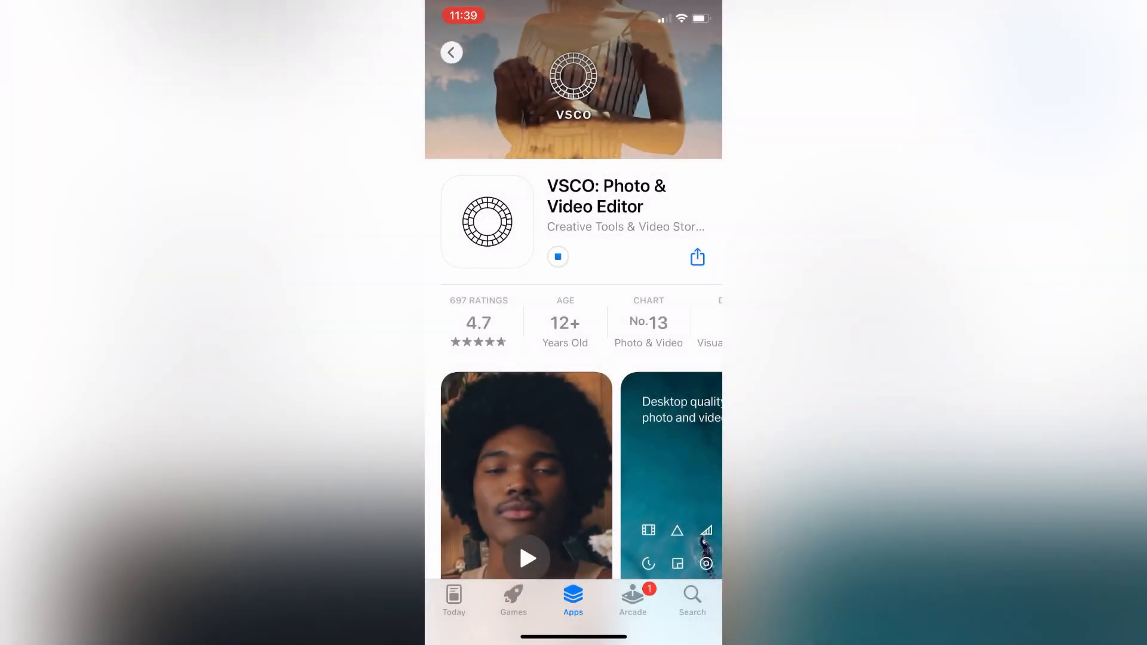